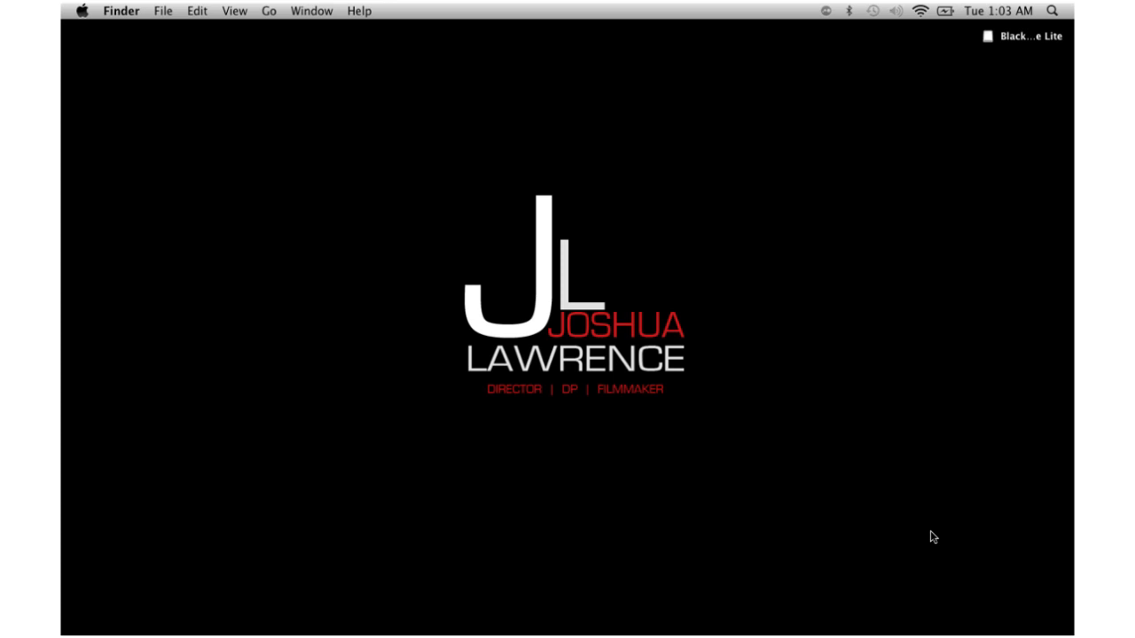
mouse_move(625, 634)
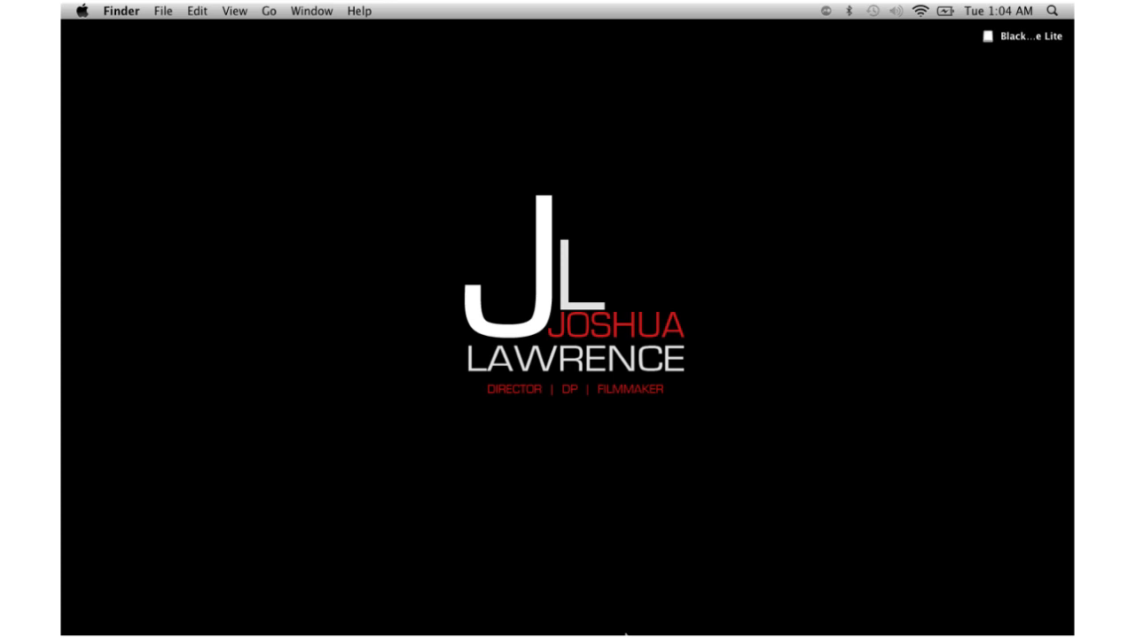
Launch Safari and go to blackmagic-design.com
click(276, 593)
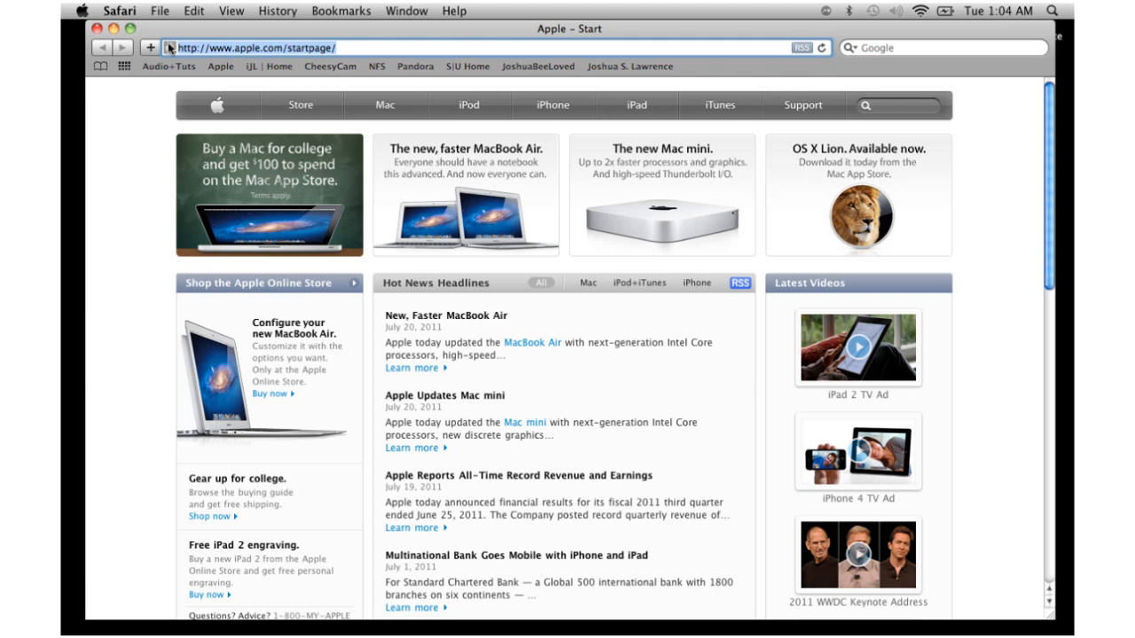
text(blackmagic-design.com)
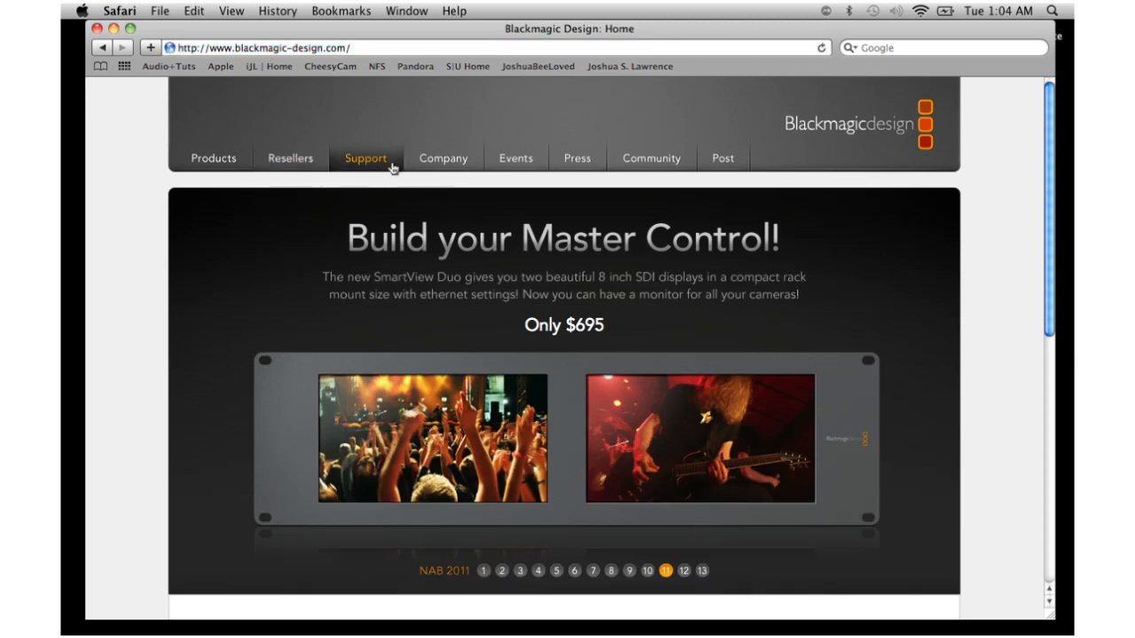
In the Support Center, choose Mac OS X as the computer type
click(365, 158)
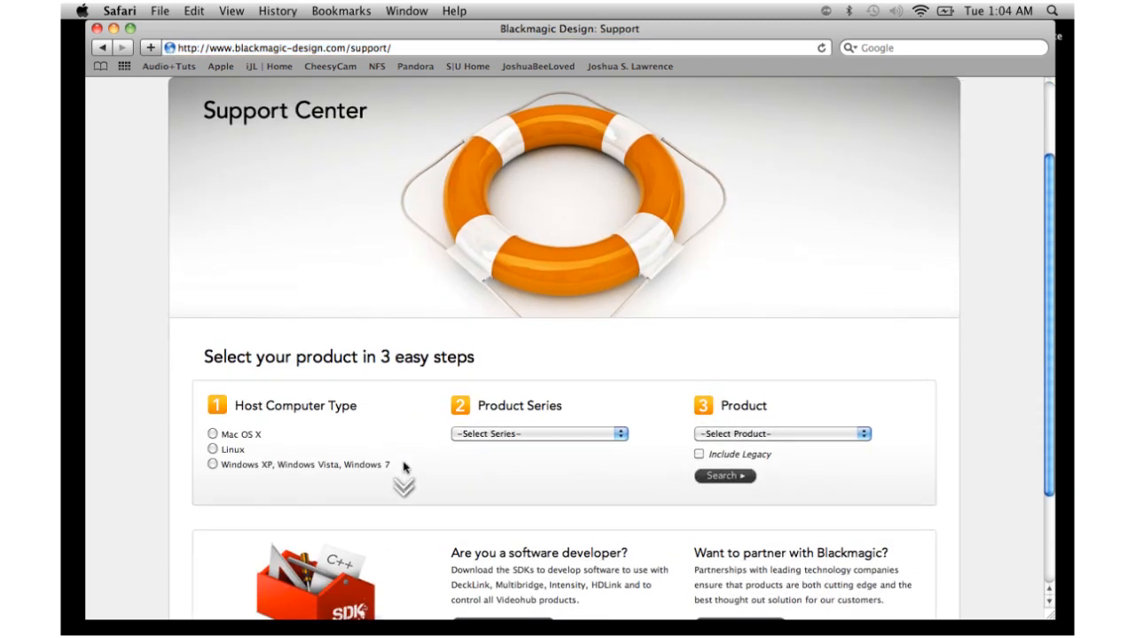
scroll(down, 3)
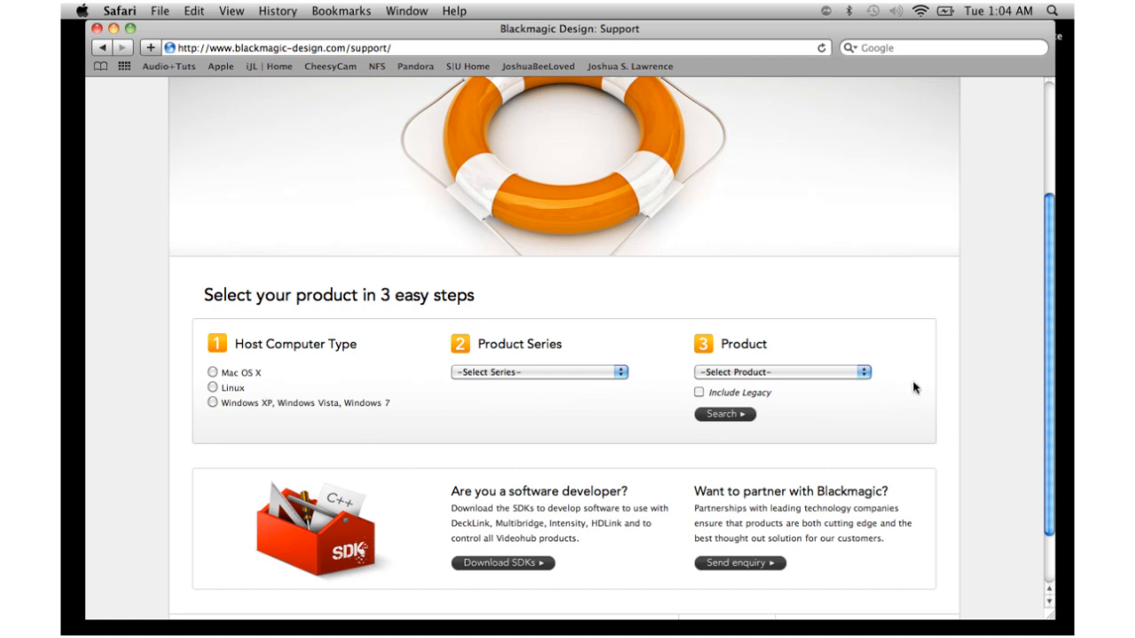
mouse_move(239, 404)
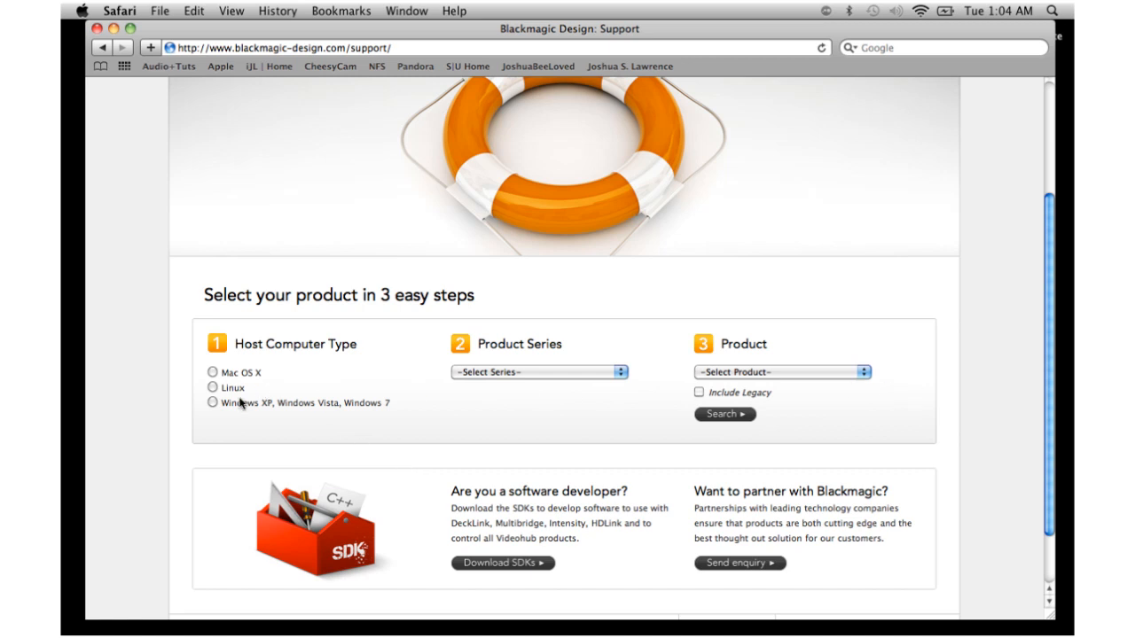
click(211, 372)
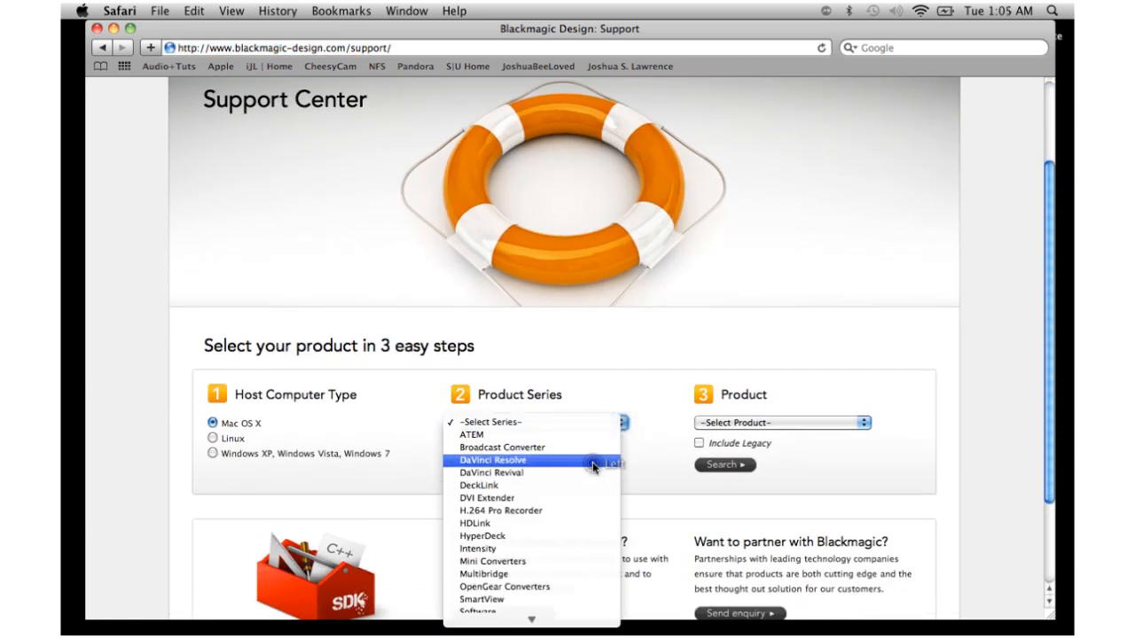
Search support downloads for DaVinci Resolve series, product DaVinci Resolve Lite
click(493, 460)
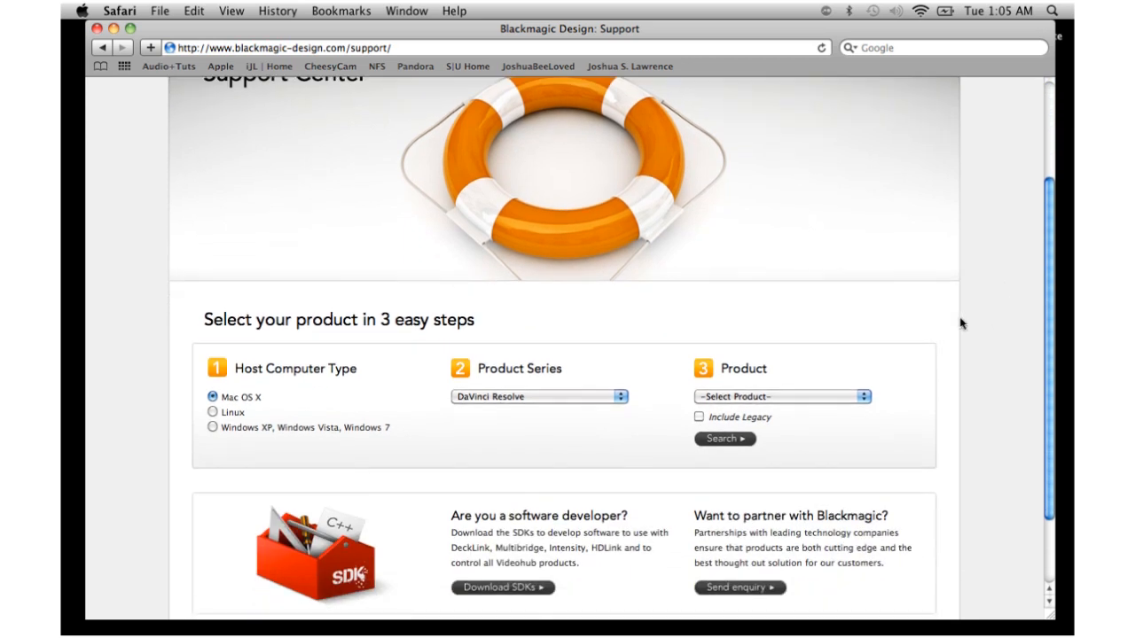
click(780, 396)
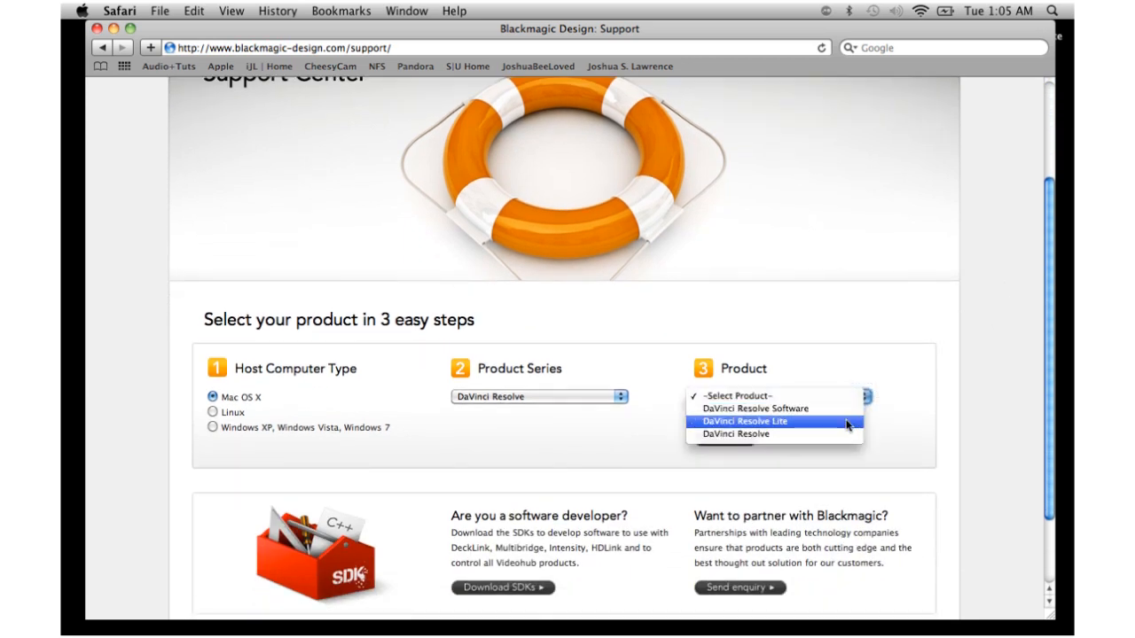
click(755, 421)
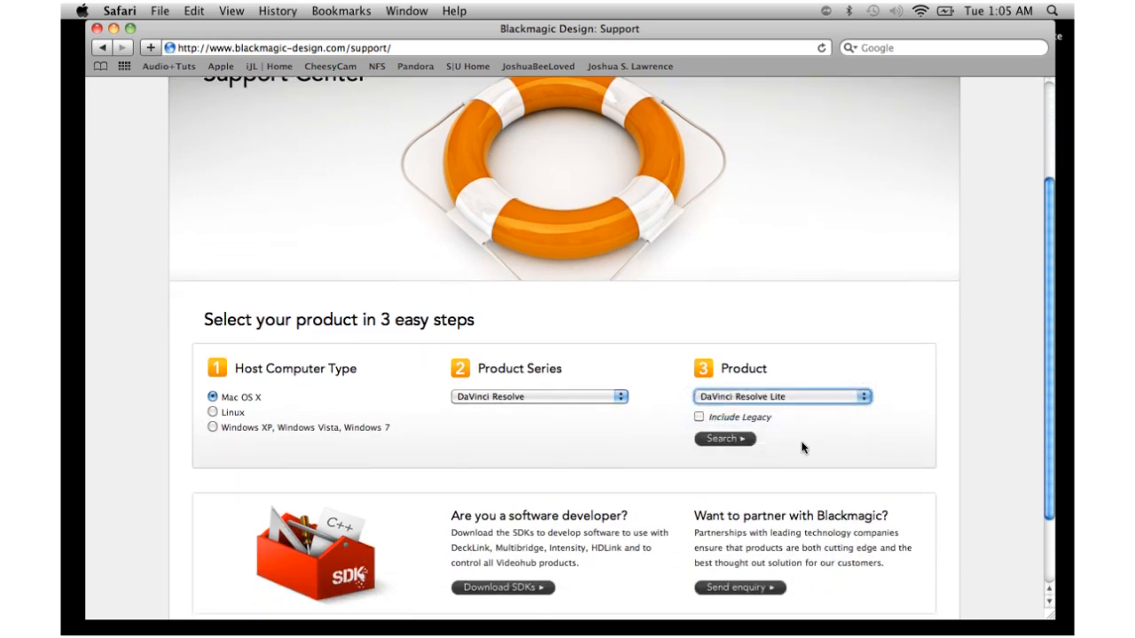
click(725, 438)
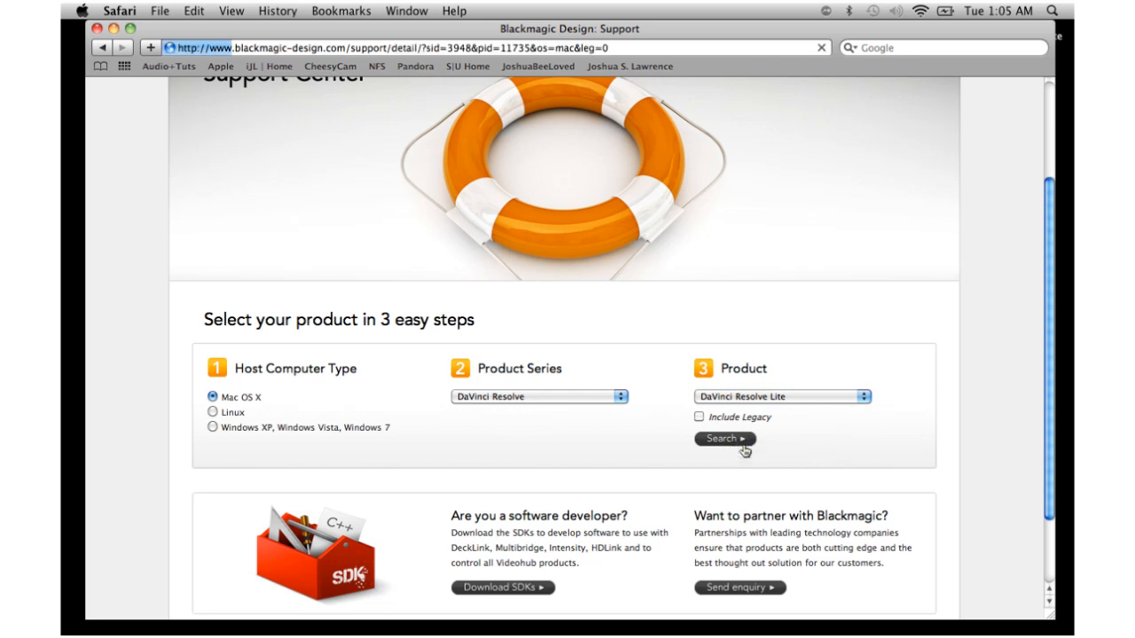
Download DaVinci Resolve Lite Mac 8.0.1 and open its installer from the Downloads stack
click(724, 438)
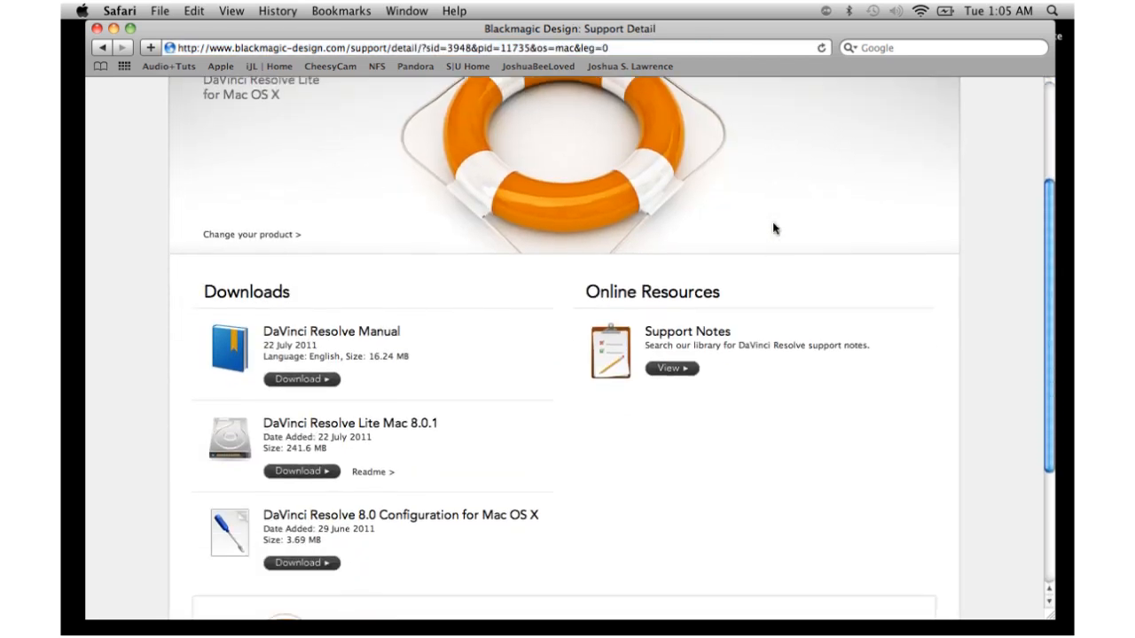
scroll(down, 3)
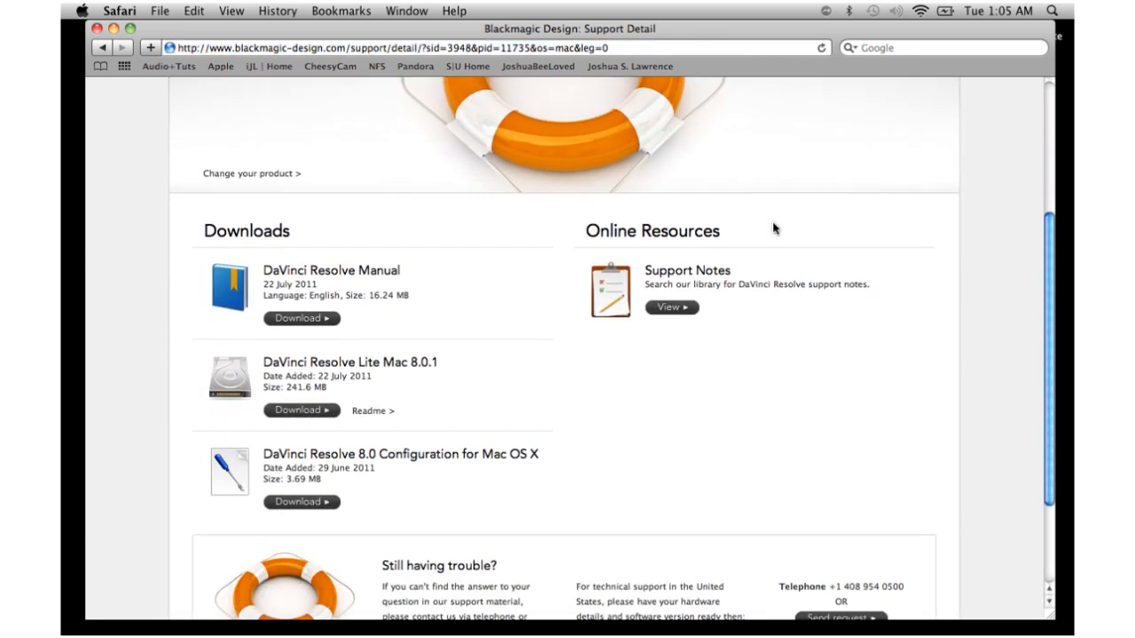
scroll(down, 3)
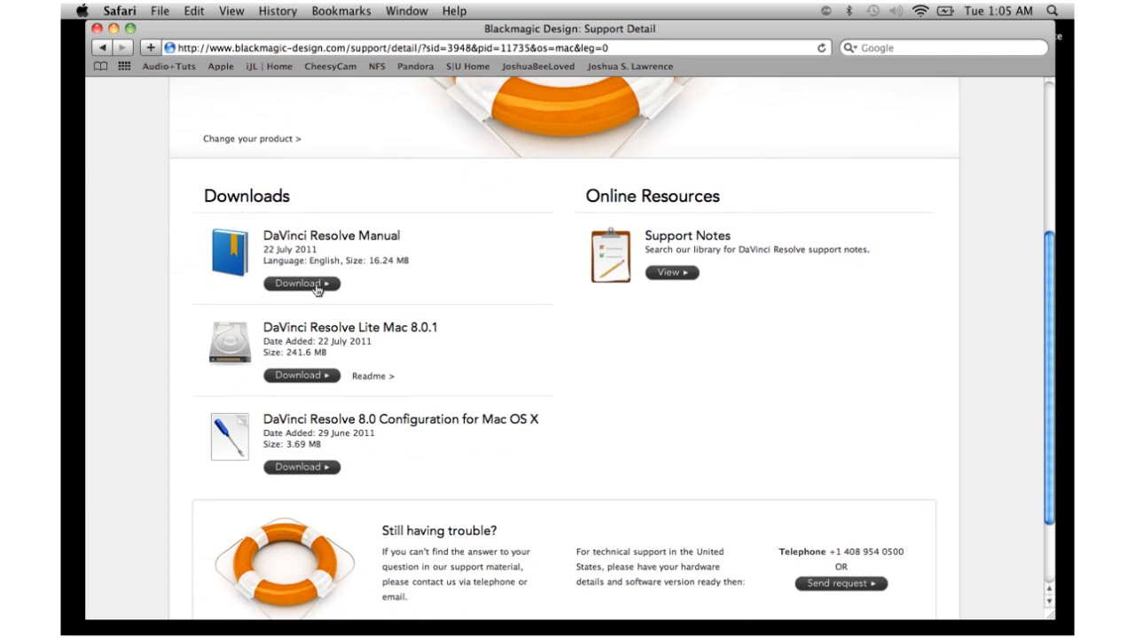
mouse_move(341, 377)
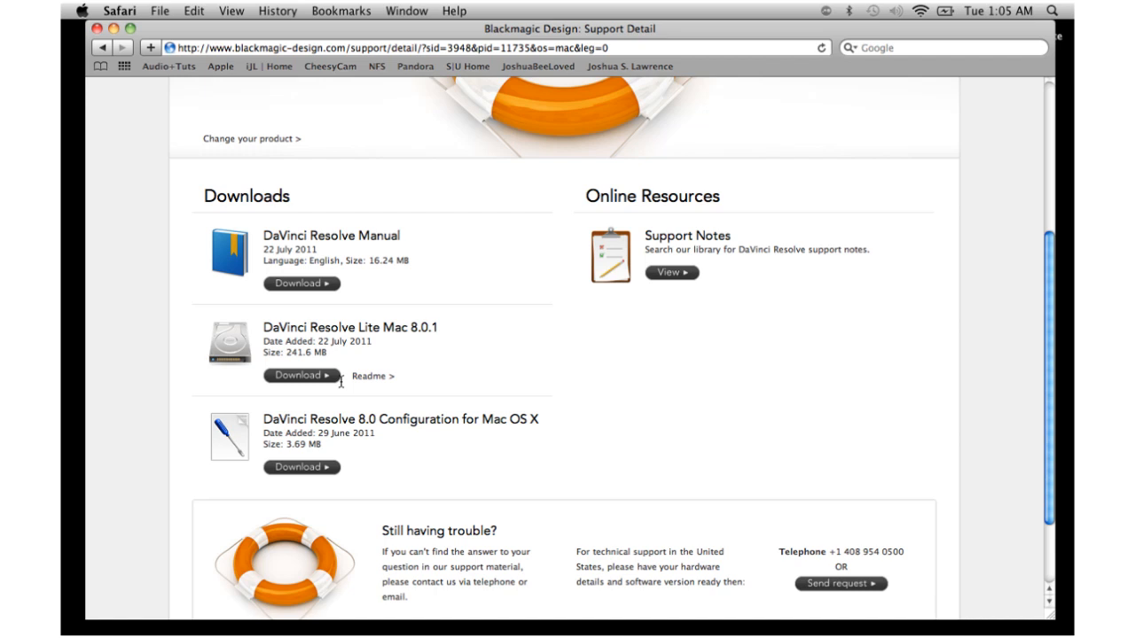
mouse_move(338, 383)
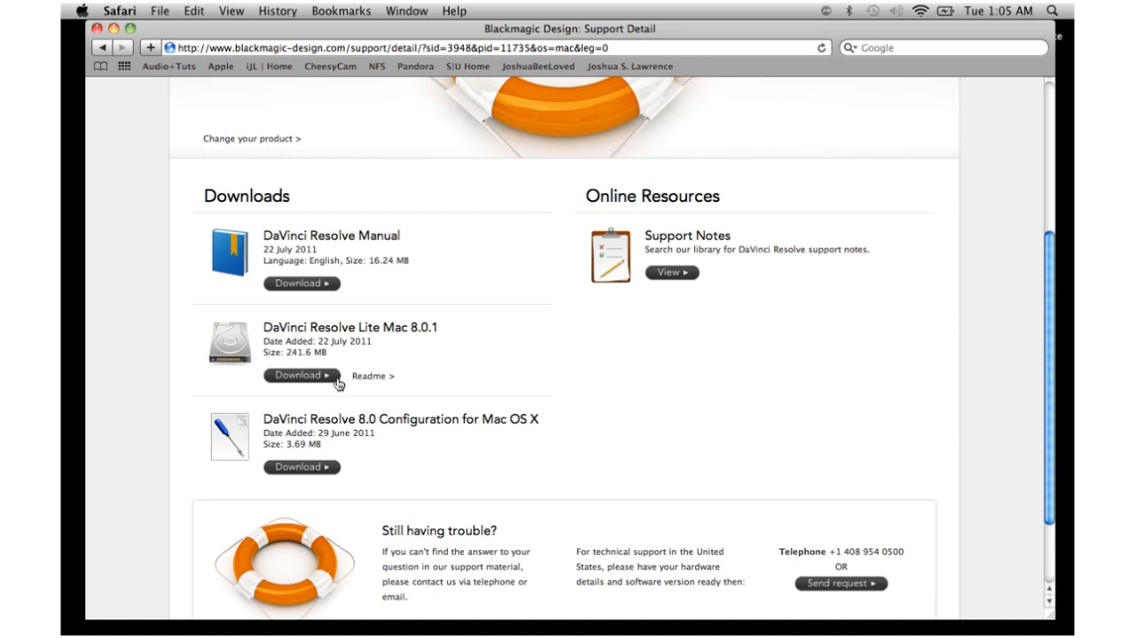
mouse_move(495, 392)
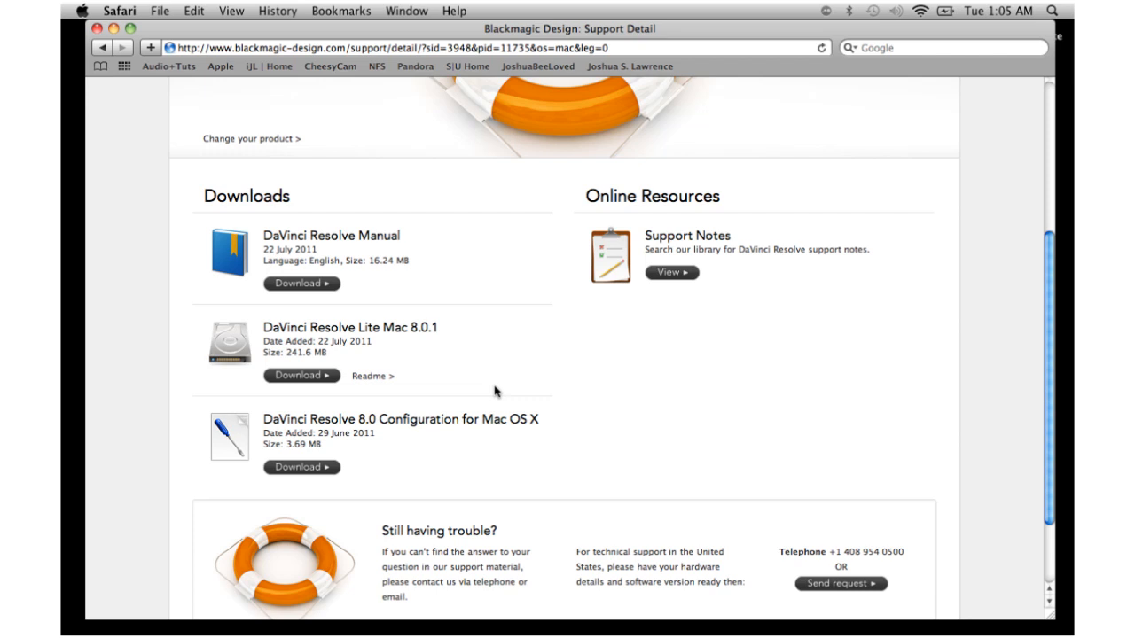
mouse_move(262, 99)
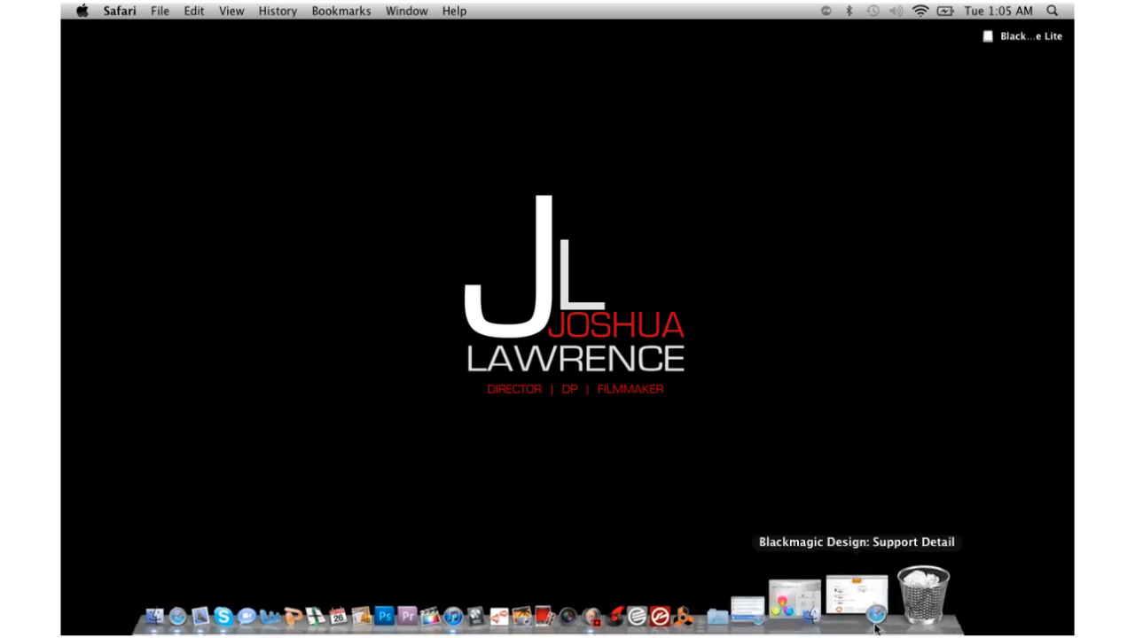
click(843, 603)
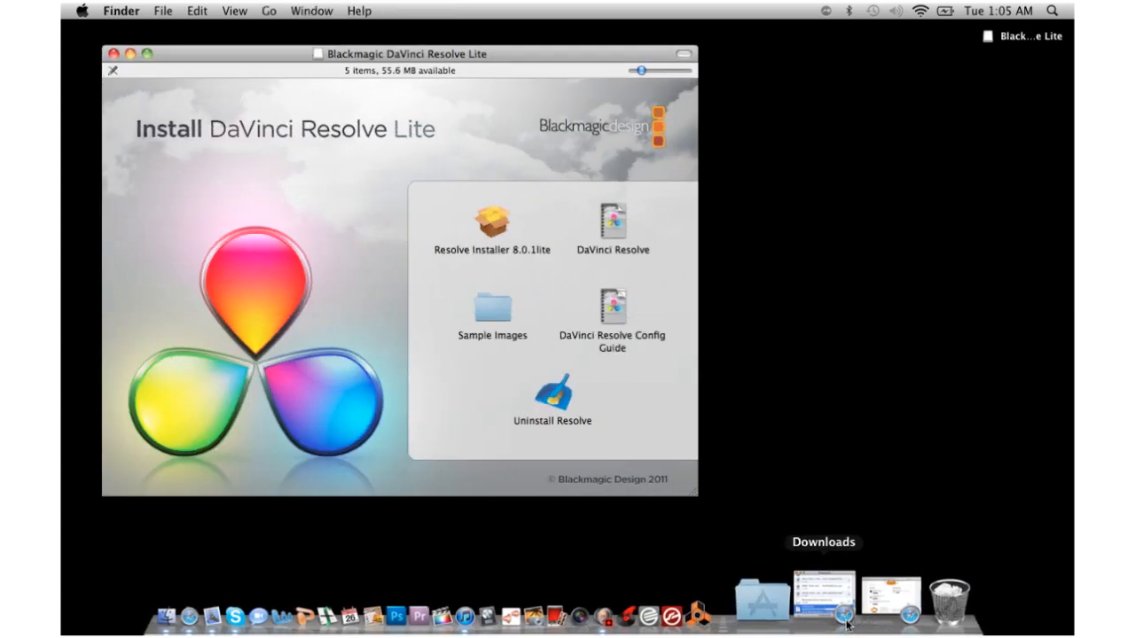